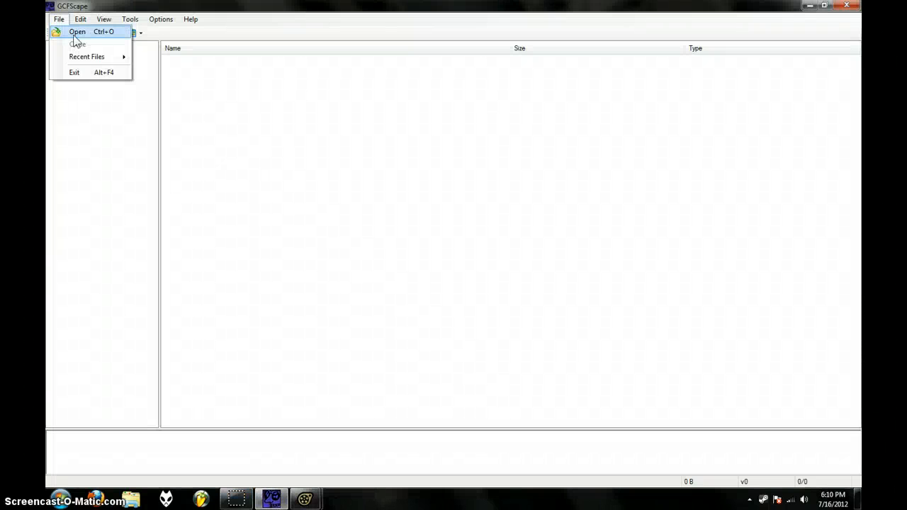
Browse the SteamApps folder in the Open Package dialog toward the 'portal content' package.
left_click(77, 32)
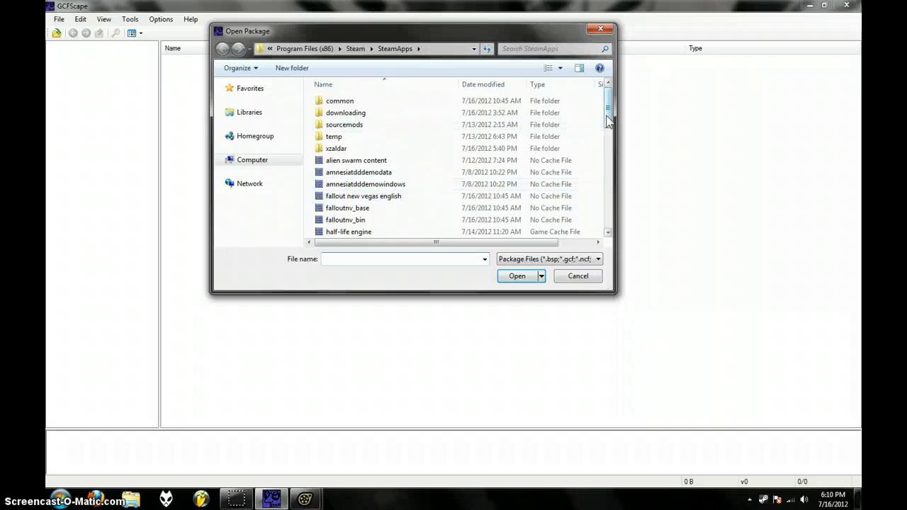
scroll("down", 3)
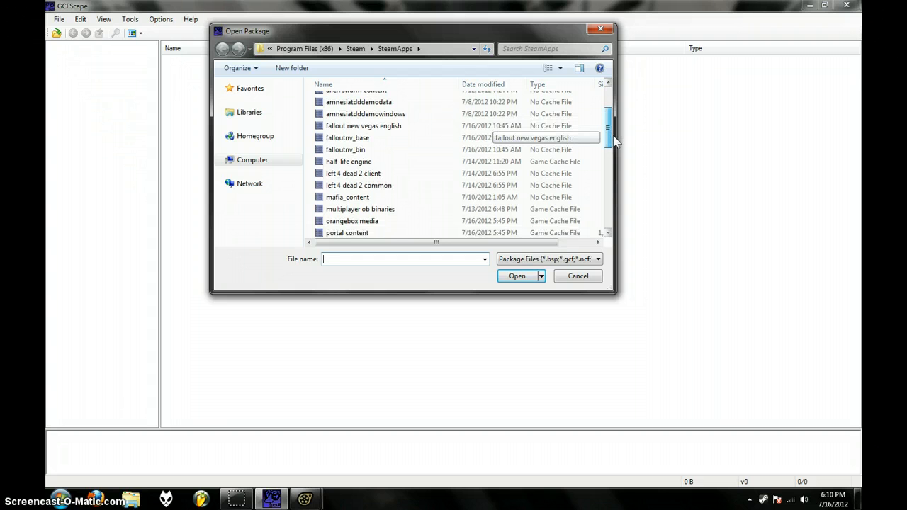
scroll("down", 3)
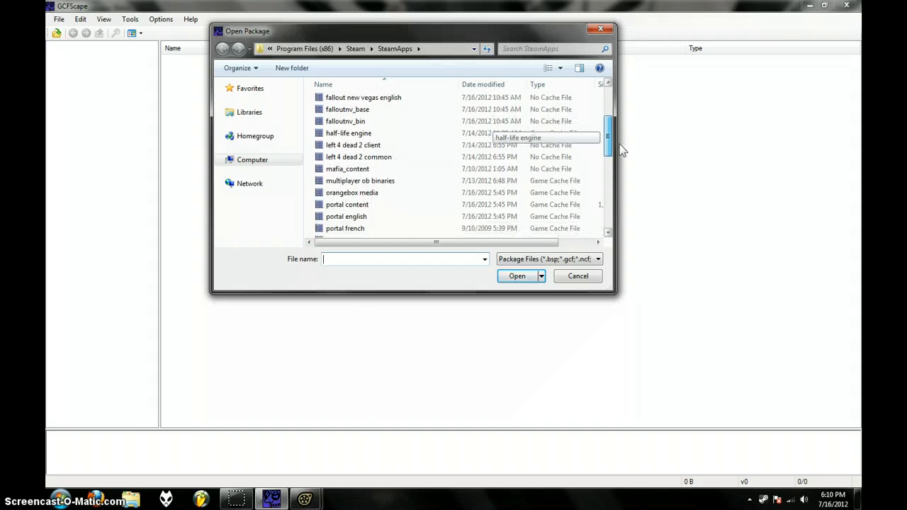
scroll("down", 3)
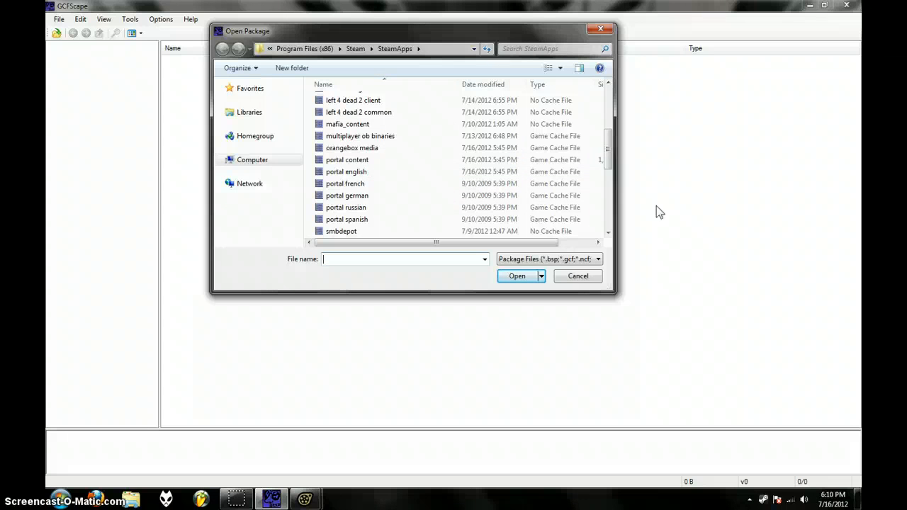
scroll("down", 3)
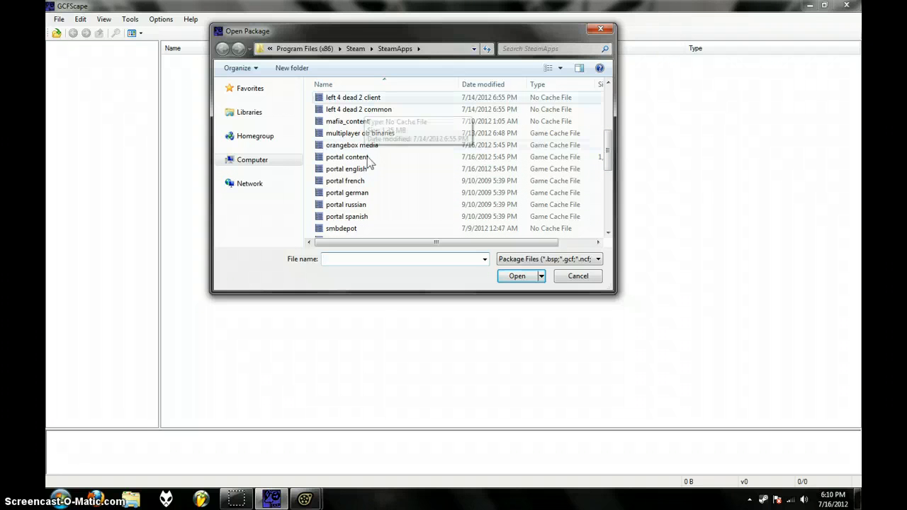
mouse_move(369, 169)
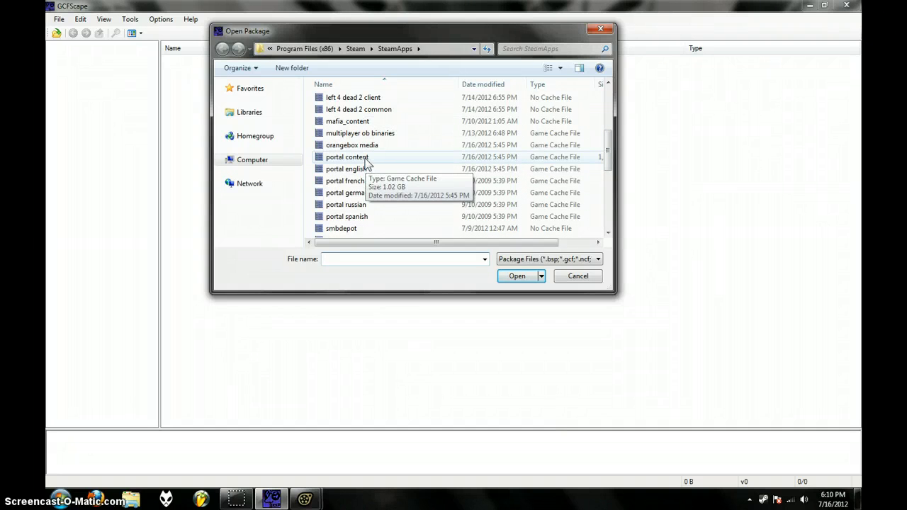
mouse_move(349, 168)
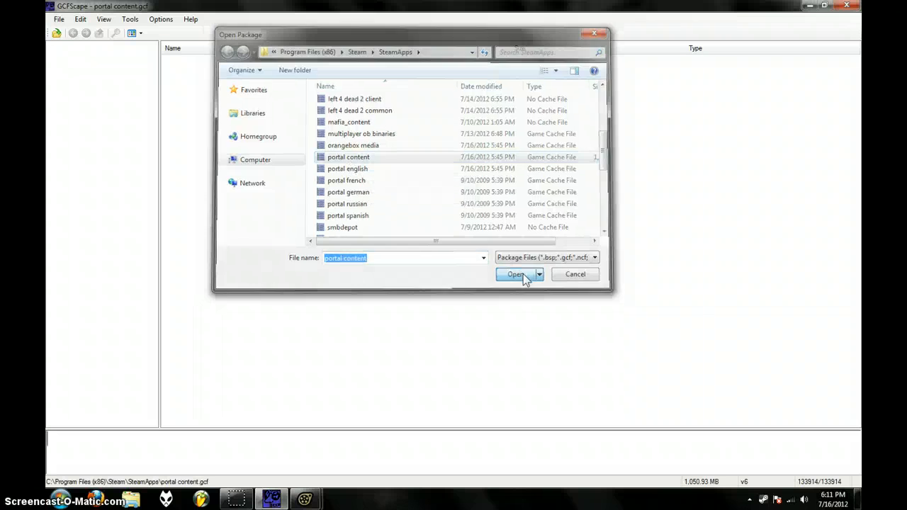
Finish loading the Portal content package and look through its portal and models folders, returning to root.
left_click(514, 275)
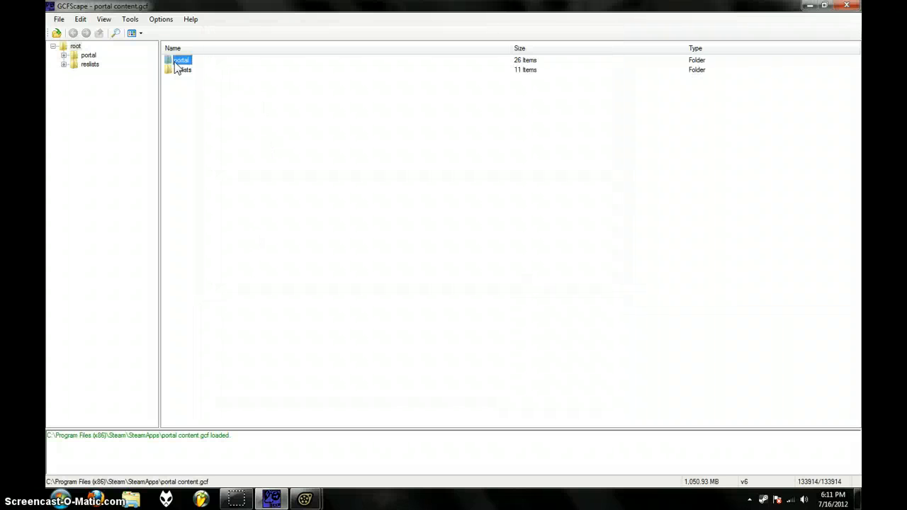
double_click(181, 60)
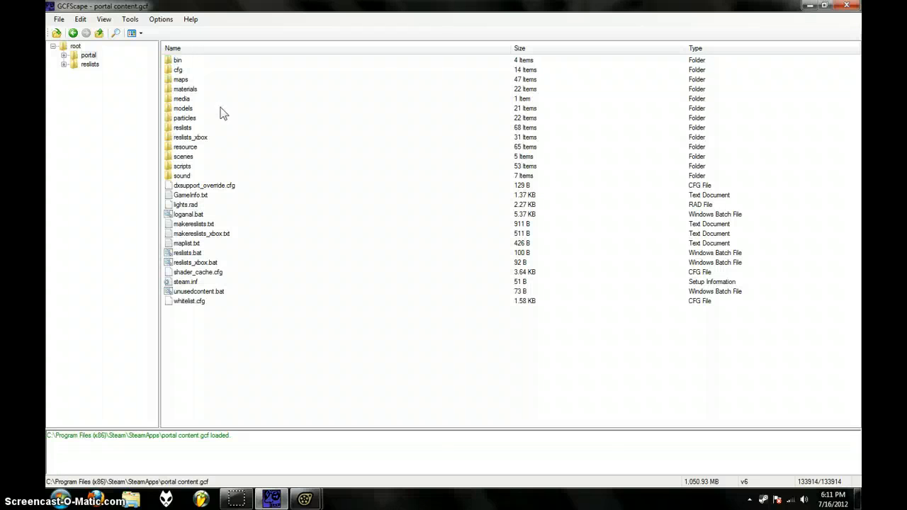
left_click(183, 108)
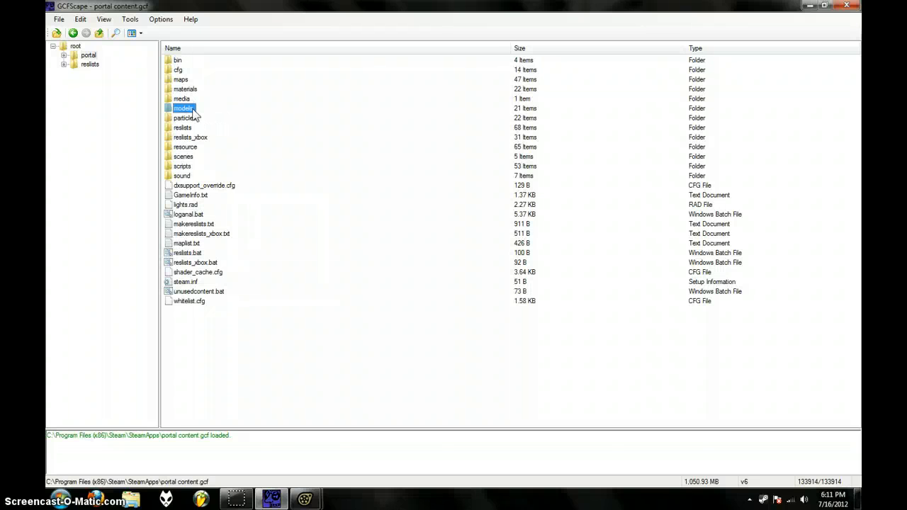
left_click(63, 54)
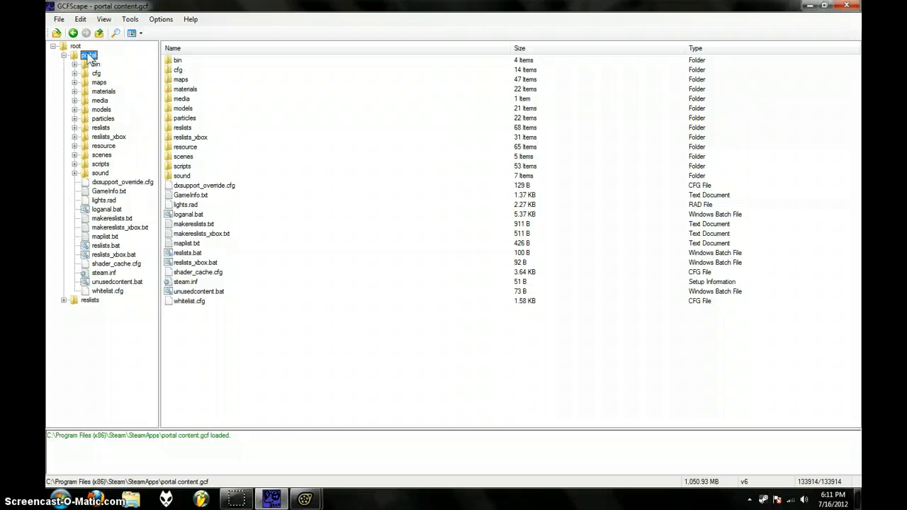
left_click(63, 51)
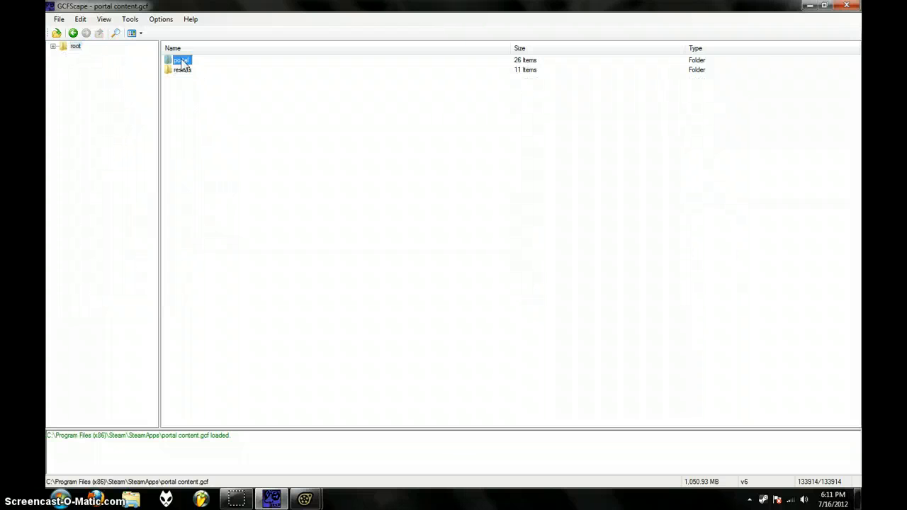
Extract the portal folder to the SourceFilmmaker game directory as destination.
right_click(182, 59)
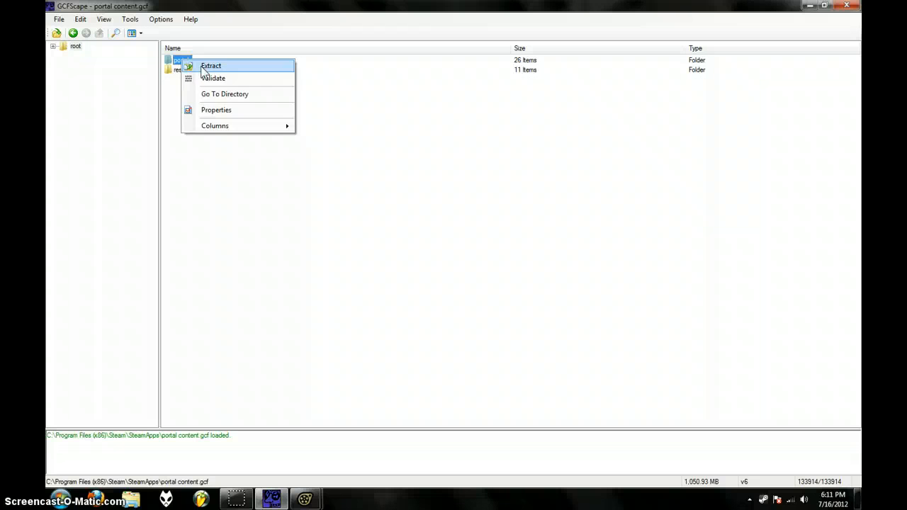
left_click(211, 65)
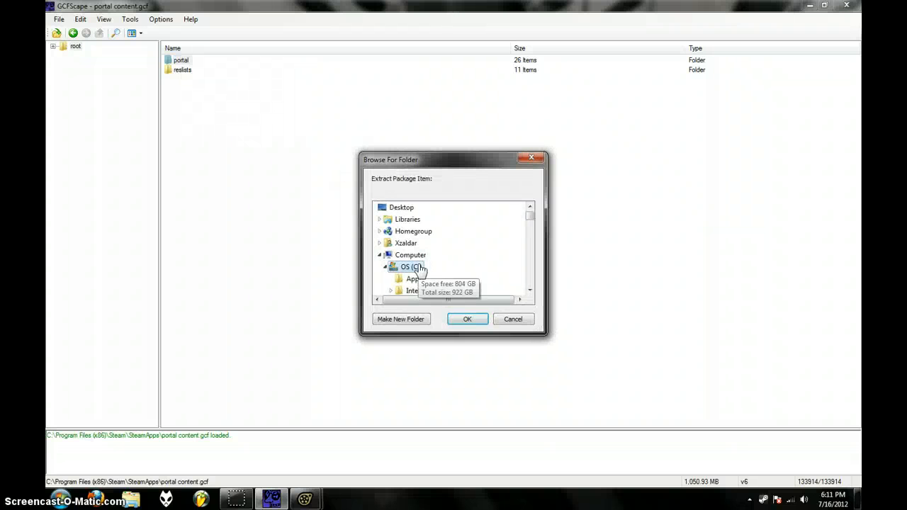
scroll("down", 3)
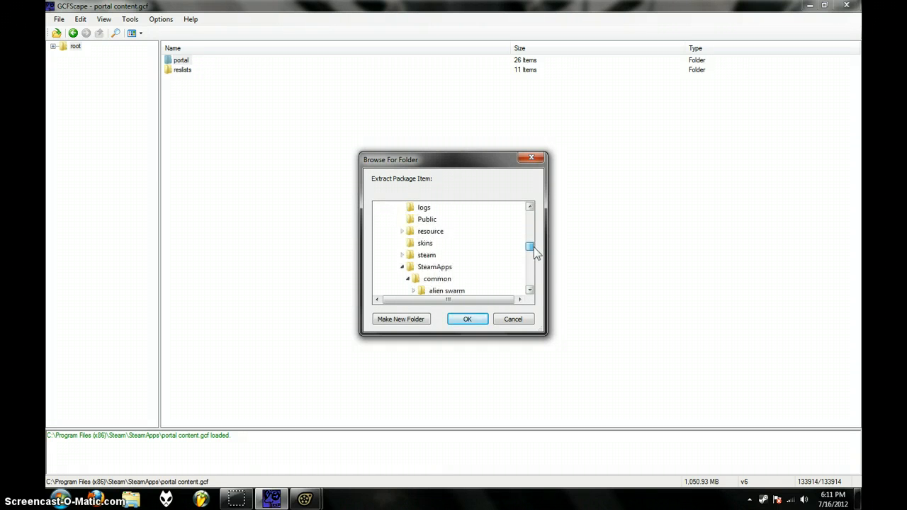
scroll("down", 3)
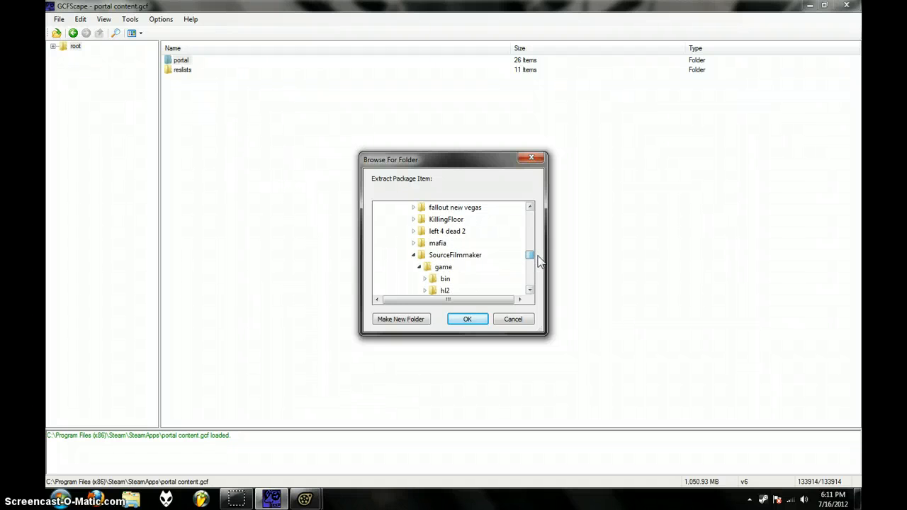
mouse_move(535, 255)
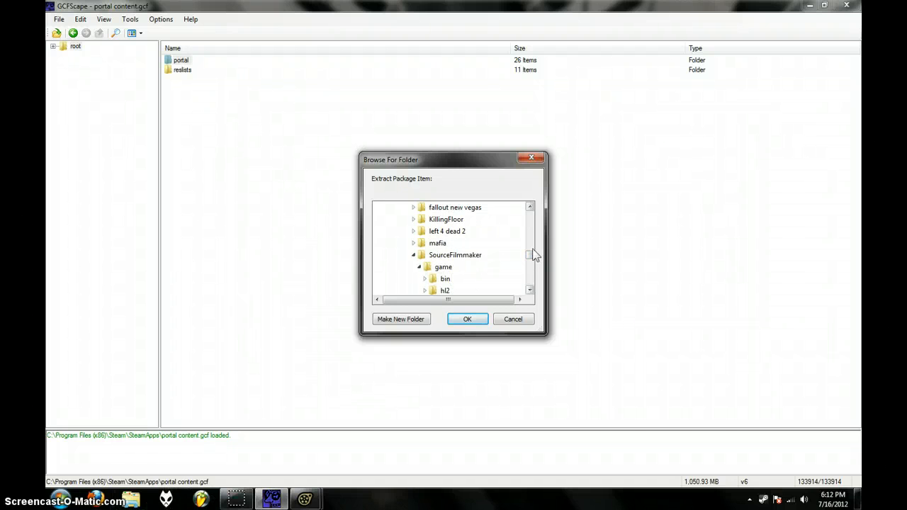
scroll("down", 3)
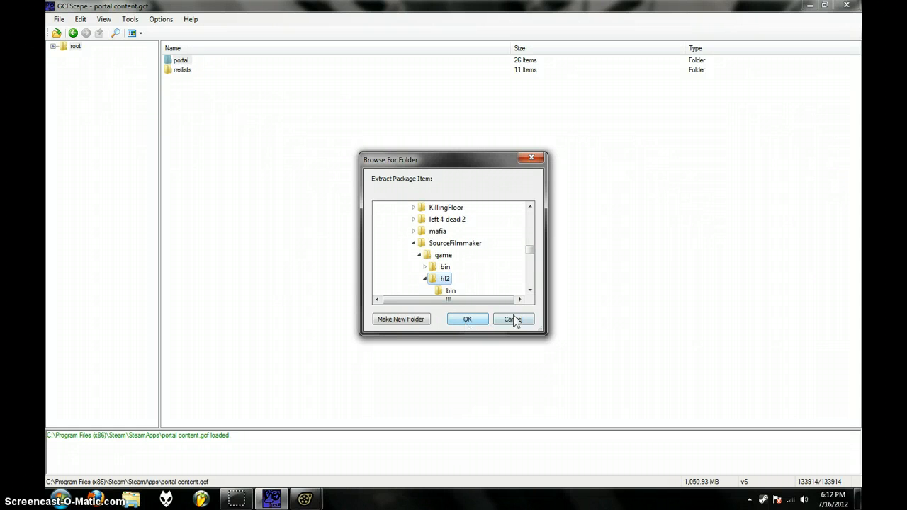
left_click(513, 319)
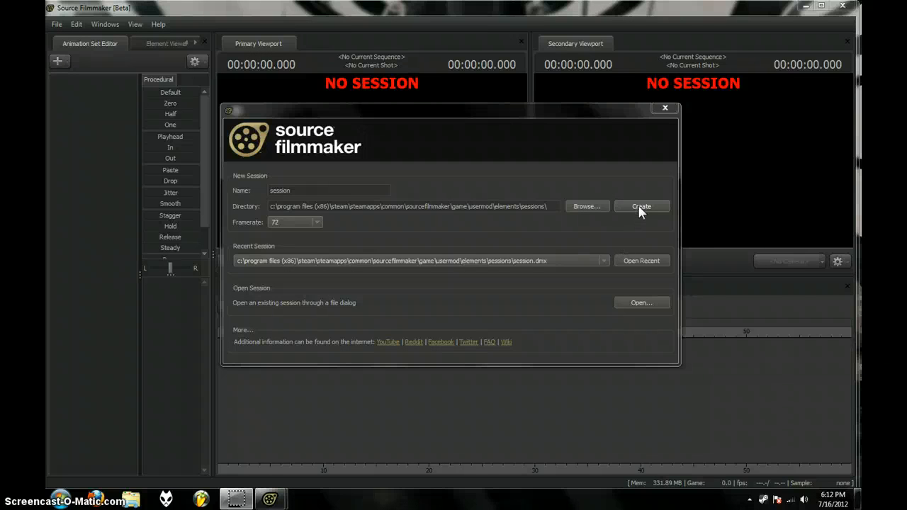
Create a new Source Filmmaker session with shot1 and no map.
left_click(640, 207)
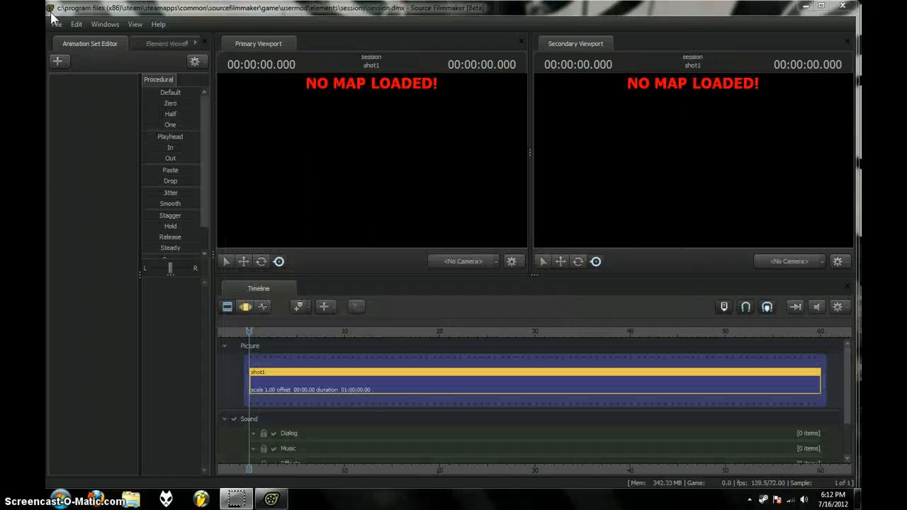
mouse_move(74, 131)
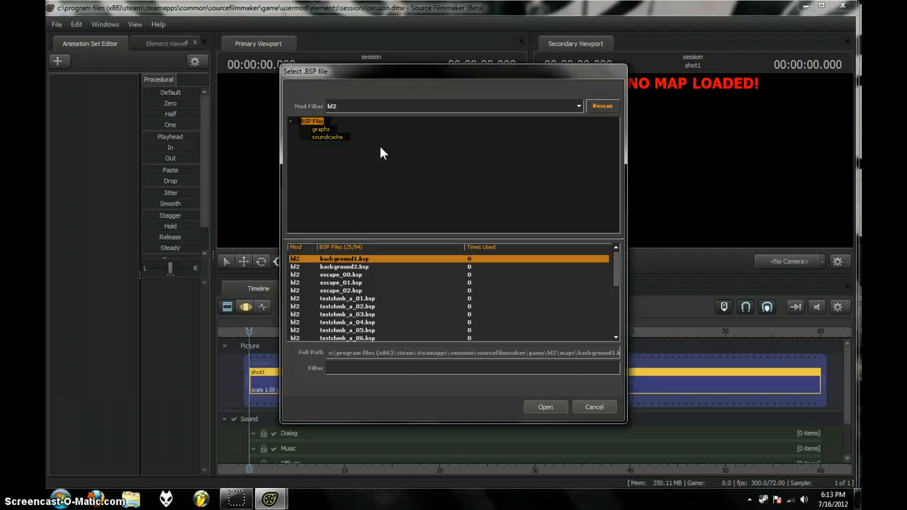
mouse_move(357, 201)
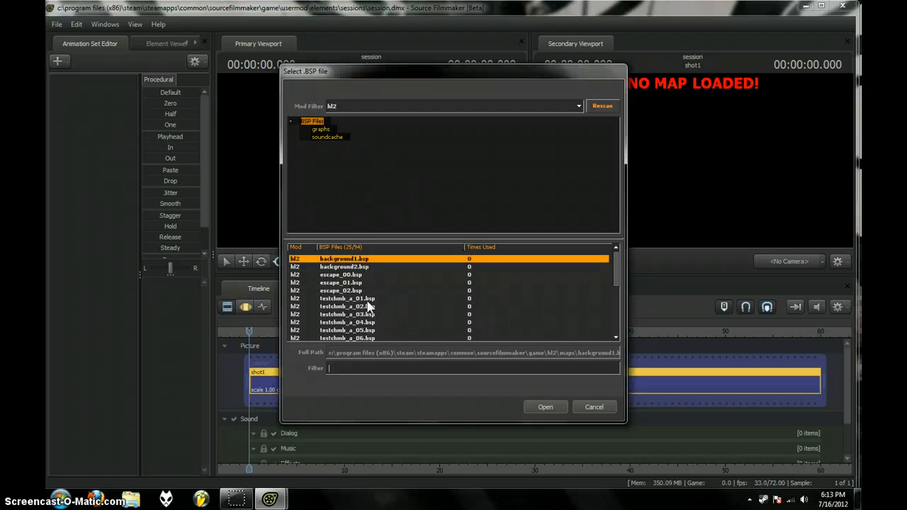
Load a testchmb Portal test chamber map from the BSP file list.
scroll("down", 3)
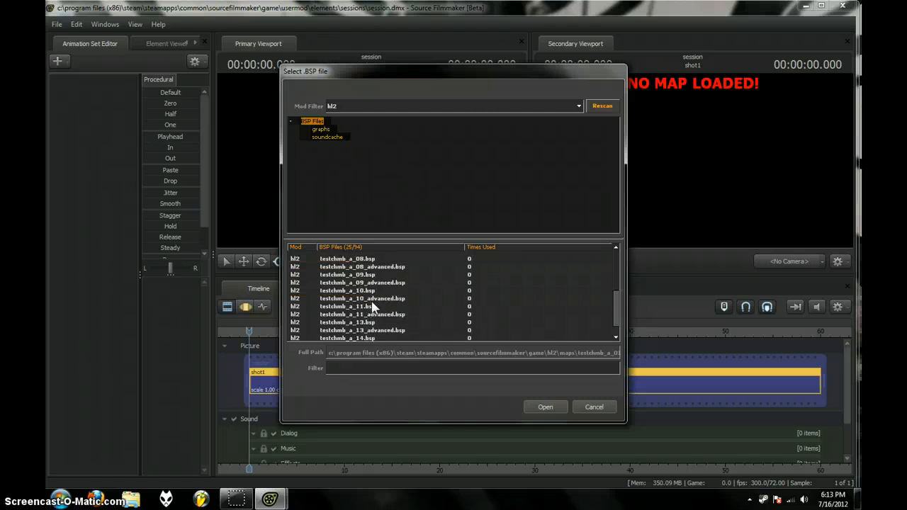
left_click(357, 298)
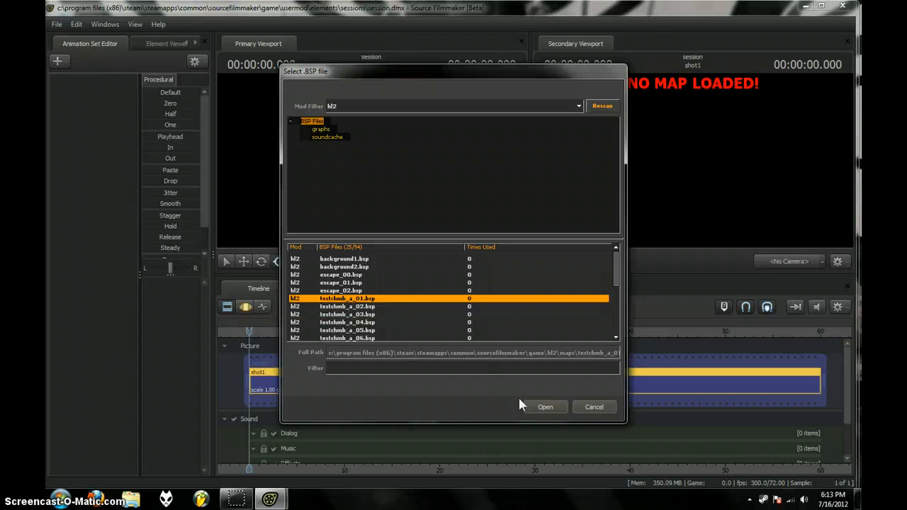
left_click(547, 407)
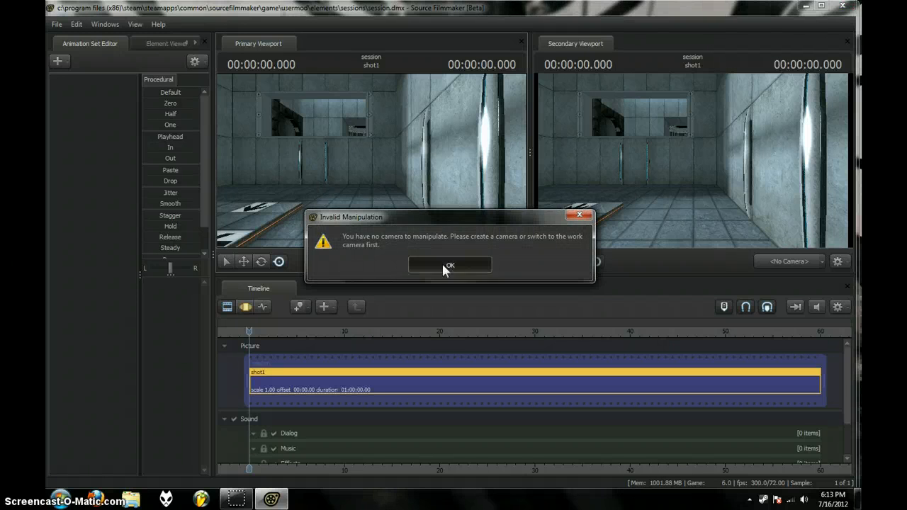
Dismiss the Invalid Manipulation no-camera warning so the work camera shows the map.
left_click(449, 265)
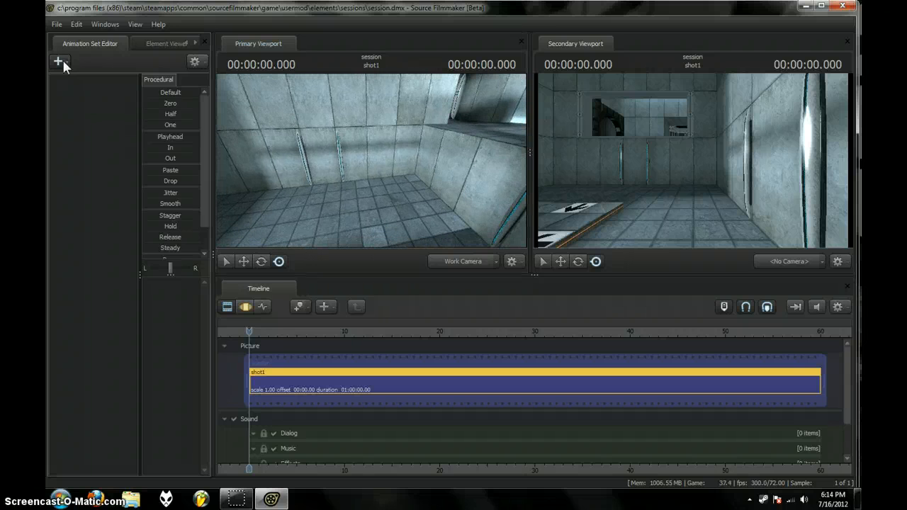
Add a new animation set from player/chell.mdl so Chell stands in the test chamber.
left_click(57, 61)
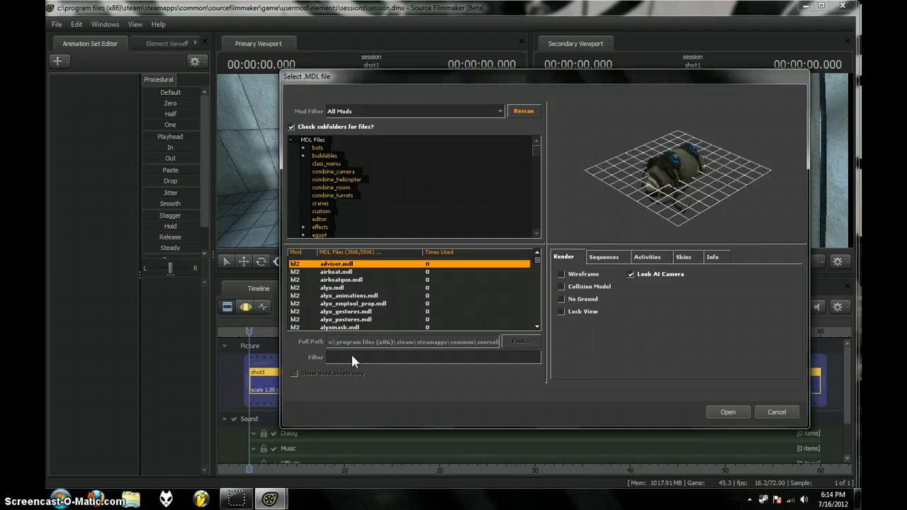
type("chell")
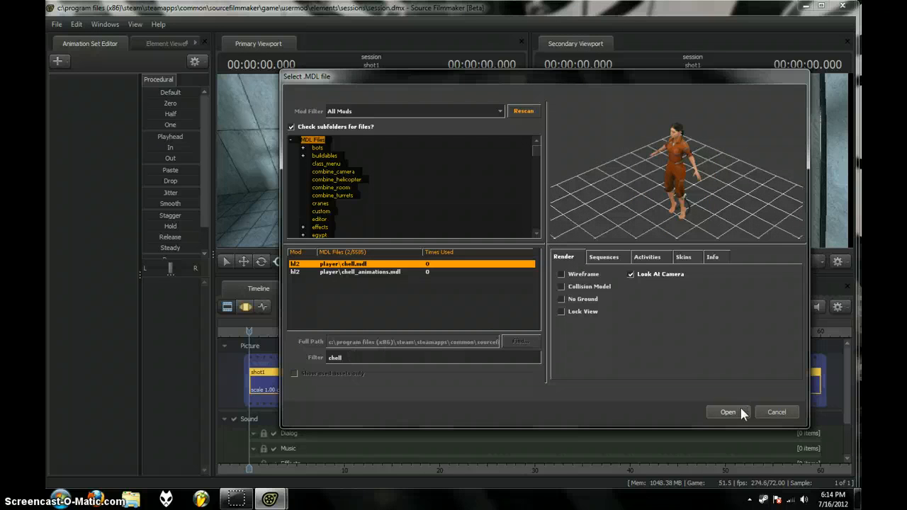
left_click(728, 411)
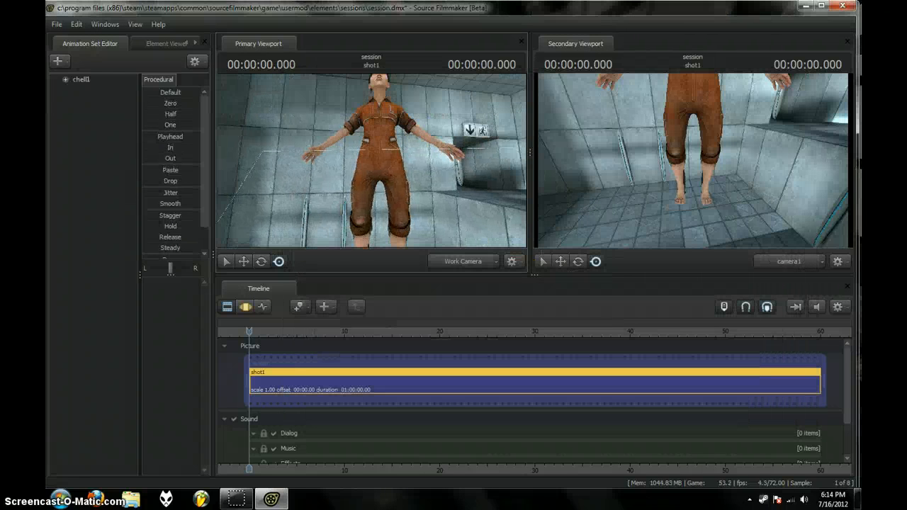